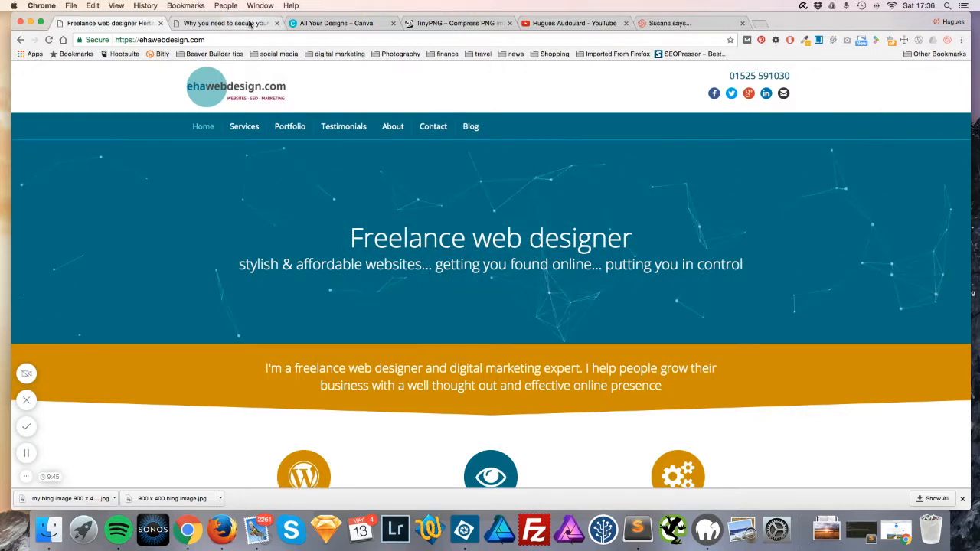
# Step: Show the 'Why you need to secure your WordPress website' article tab
pyautogui.click(222, 23)
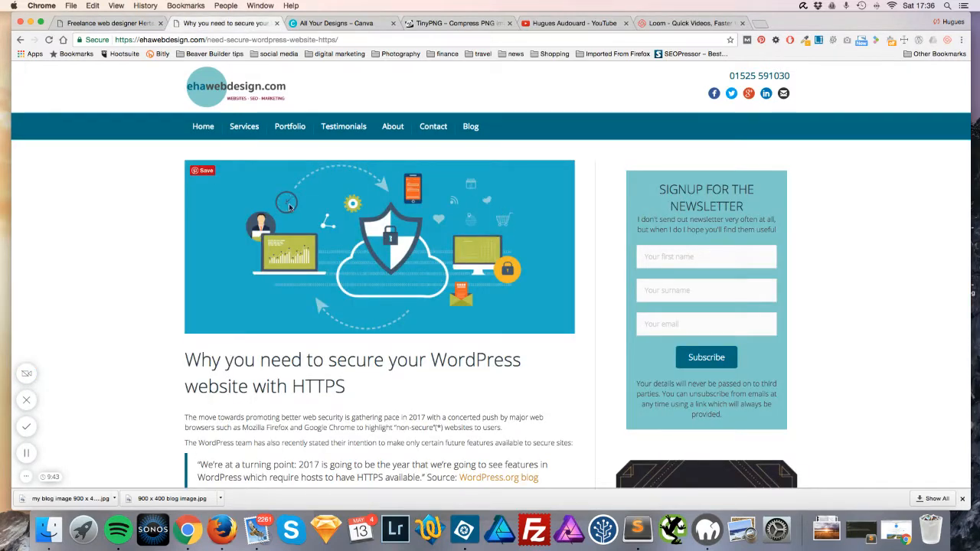
pyautogui.moveTo(447, 323)
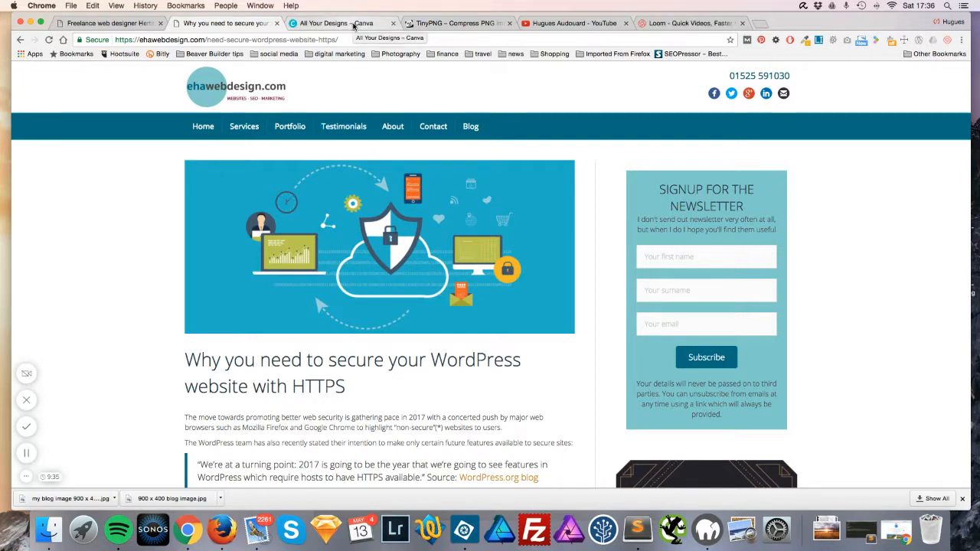
# Step: Switch to the 'All Your Designs – Canva' tab
pyautogui.click(337, 23)
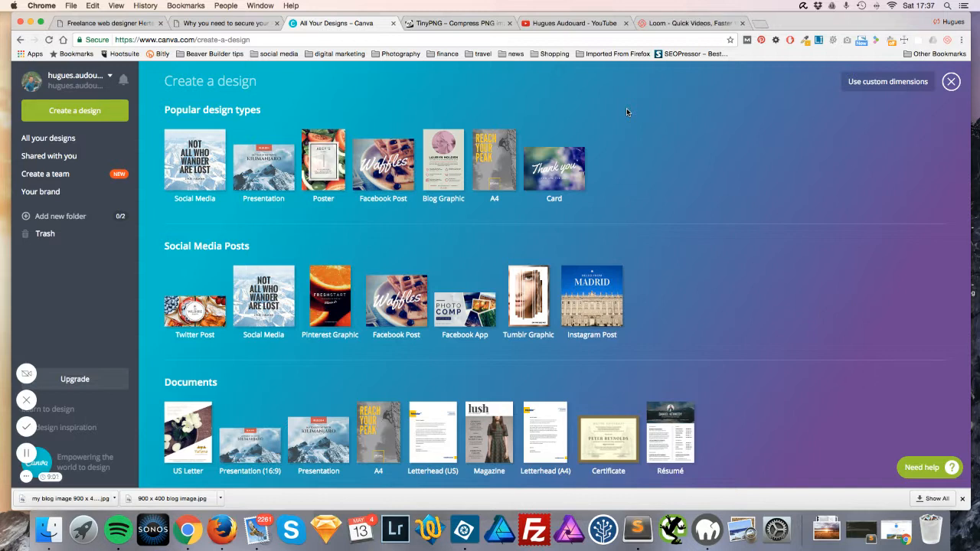
pyautogui.moveTo(626, 131)
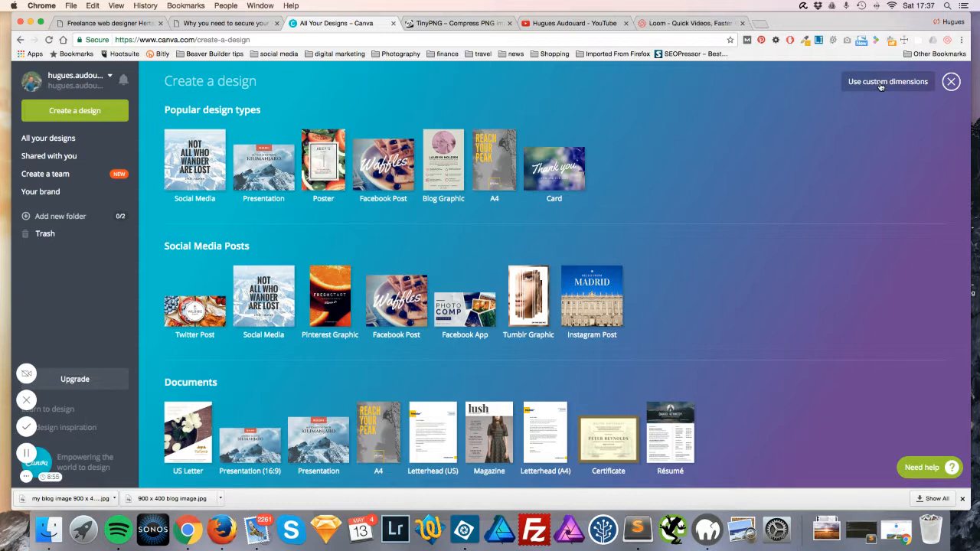
pyautogui.moveTo(882, 86)
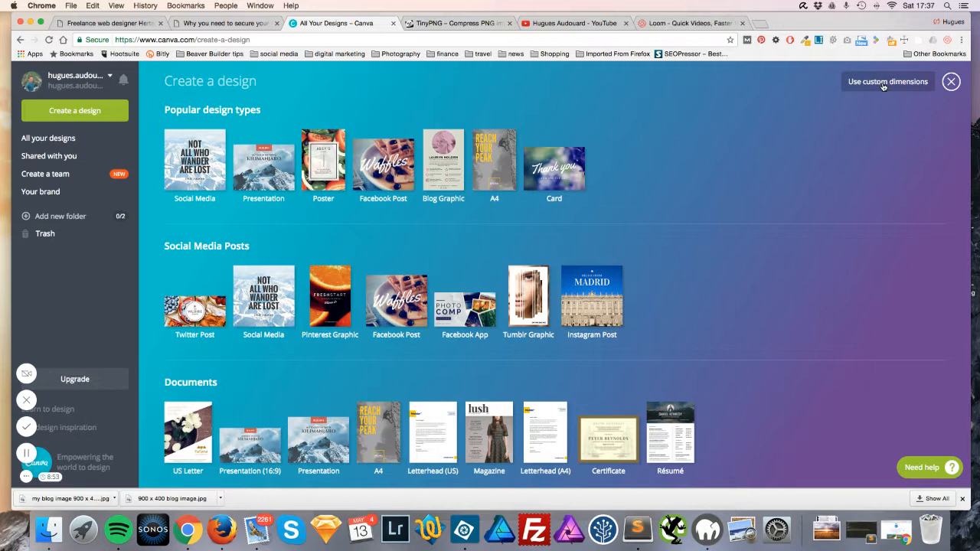
# Step: Create a blank custom design of 900 × 400 px
pyautogui.click(887, 81)
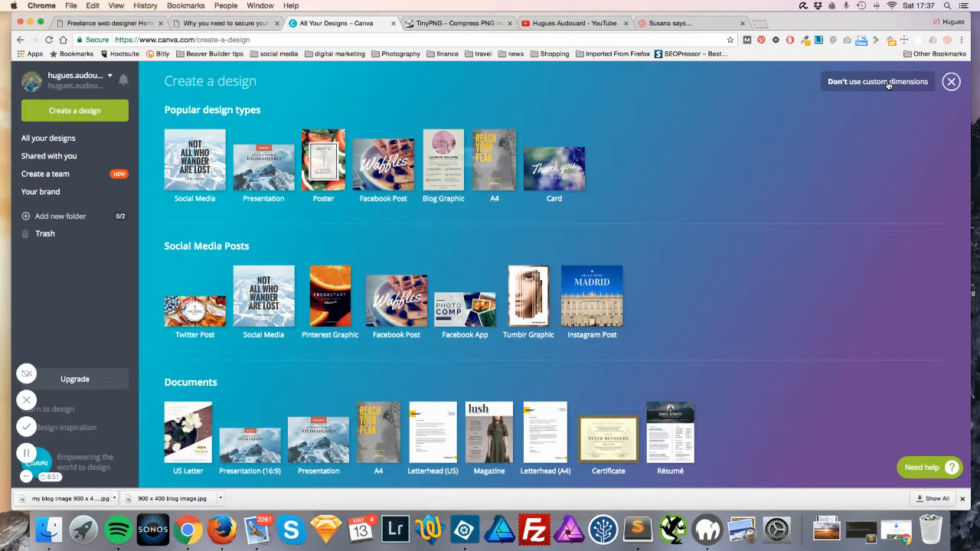
pyautogui.click(877, 81)
pyautogui.write('400')
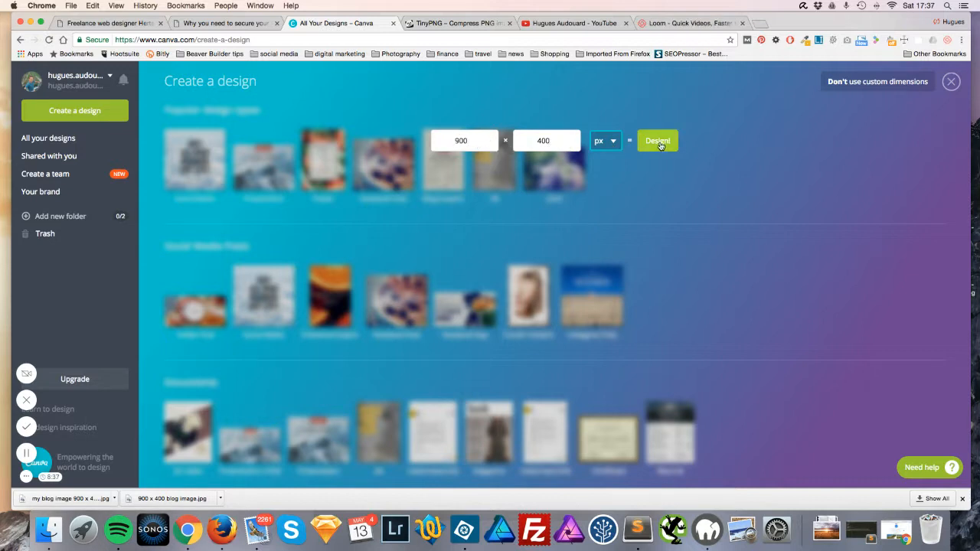
pyautogui.click(657, 141)
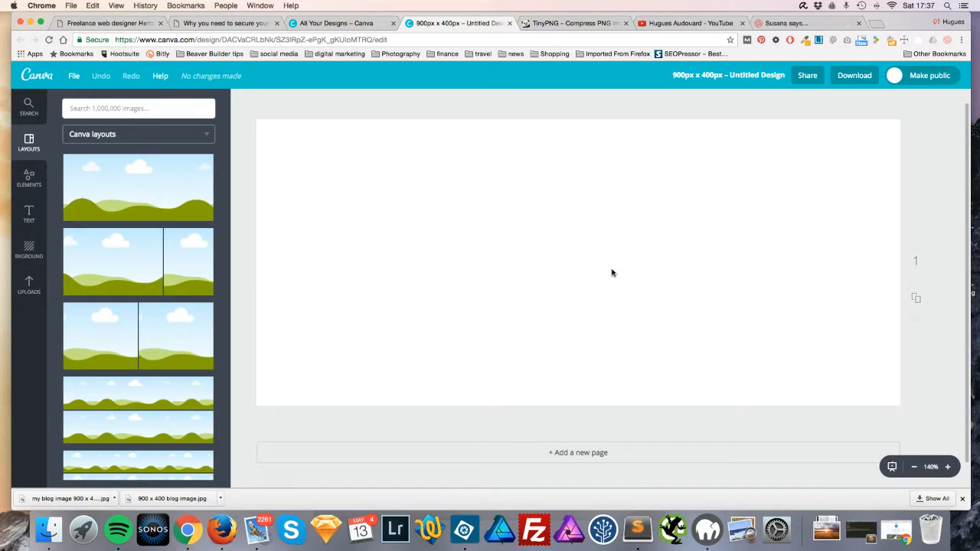
pyautogui.moveTo(544, 283)
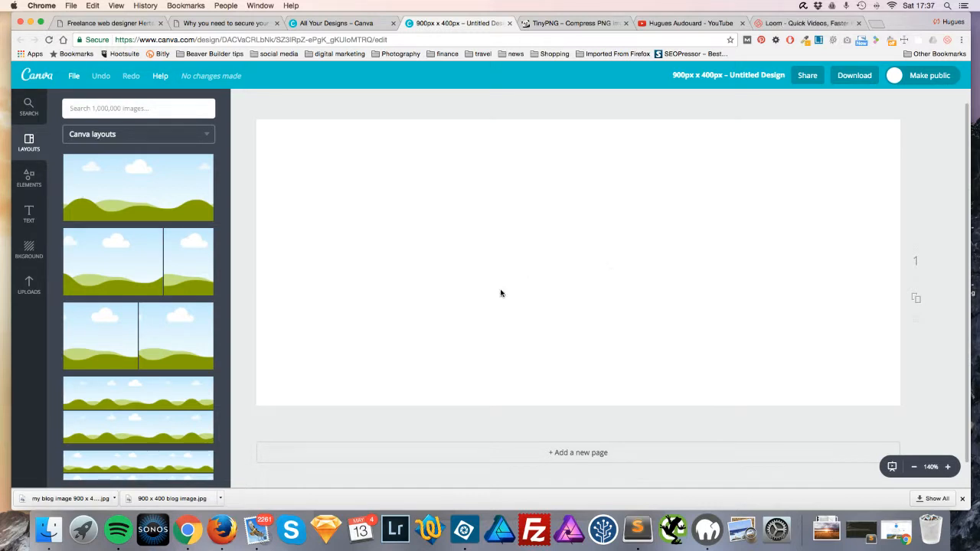
# Step: Upload Joys-of-Spring-Cupcakes.jpg from the Desktop into Canva's Uploads panel
pyautogui.click(28, 284)
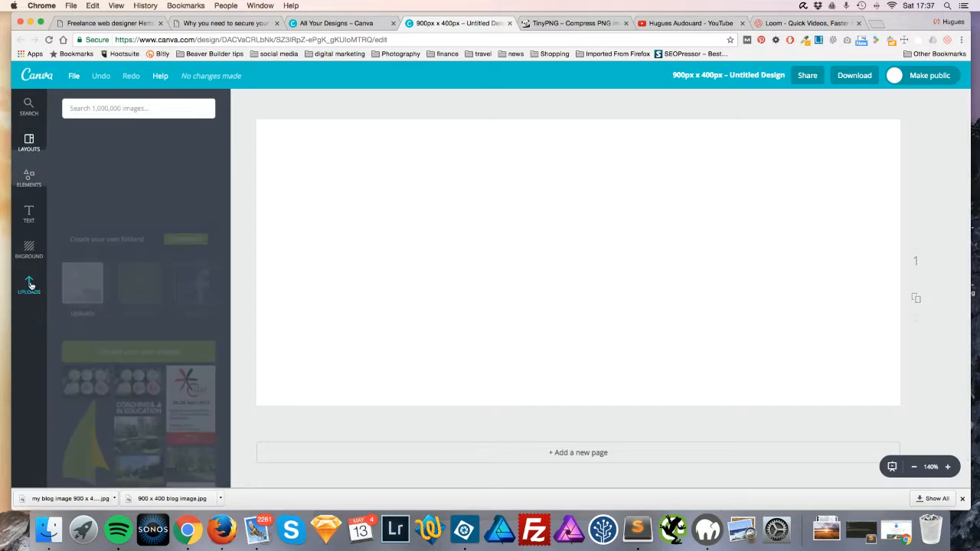
pyautogui.click(28, 284)
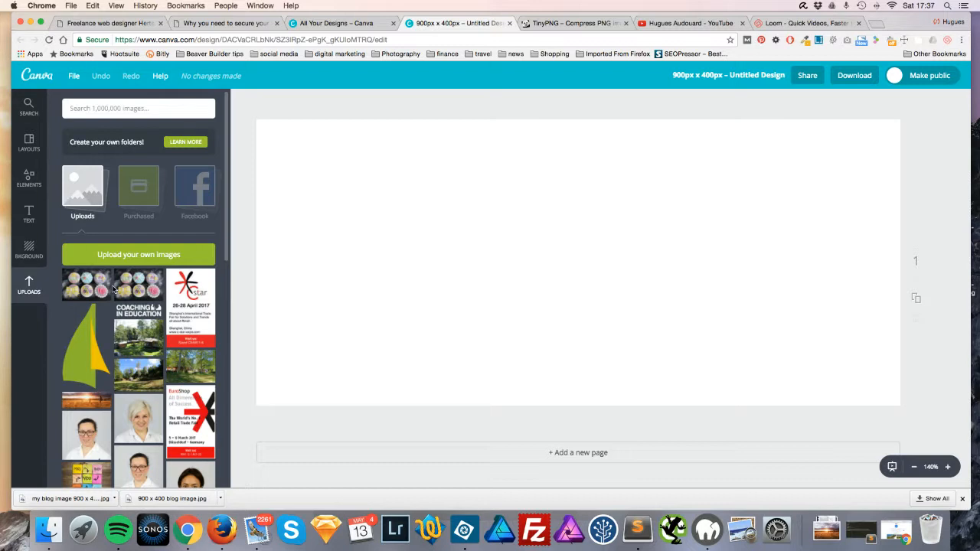
pyautogui.moveTo(49, 529)
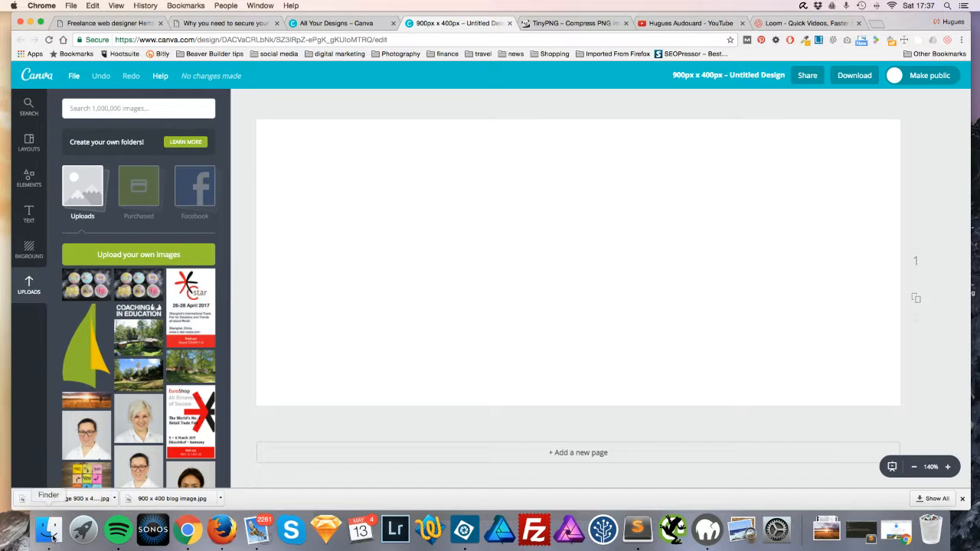
pyautogui.click(50, 529)
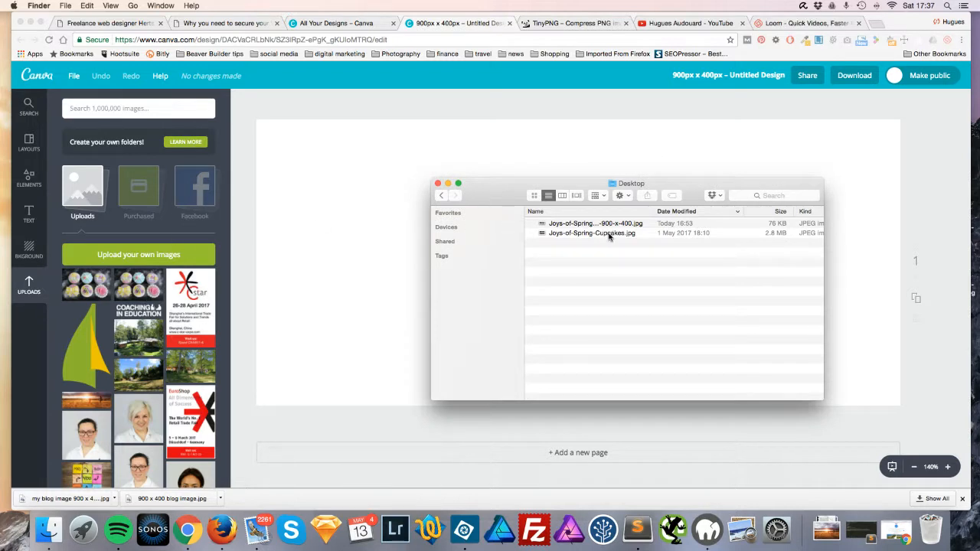
pyautogui.click(591, 233)
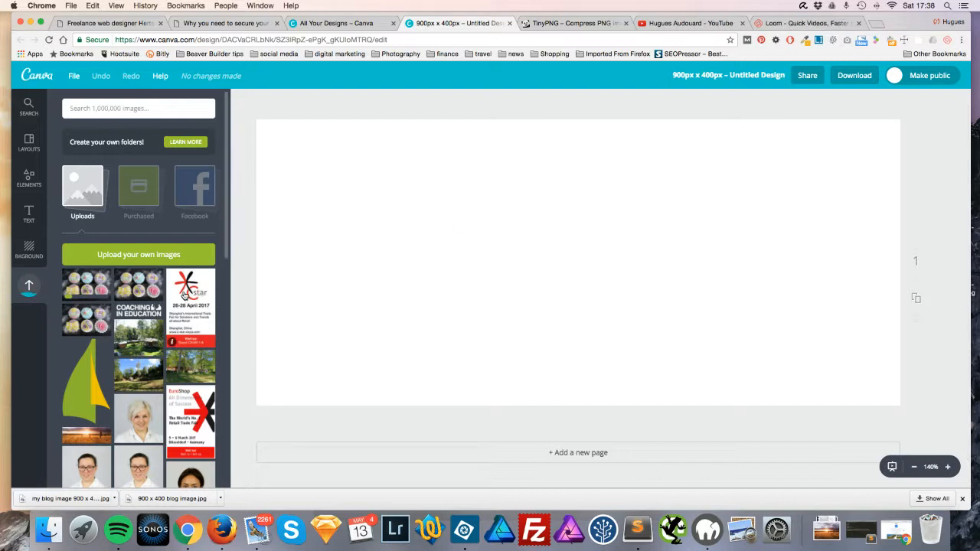
pyautogui.moveTo(644, 263)
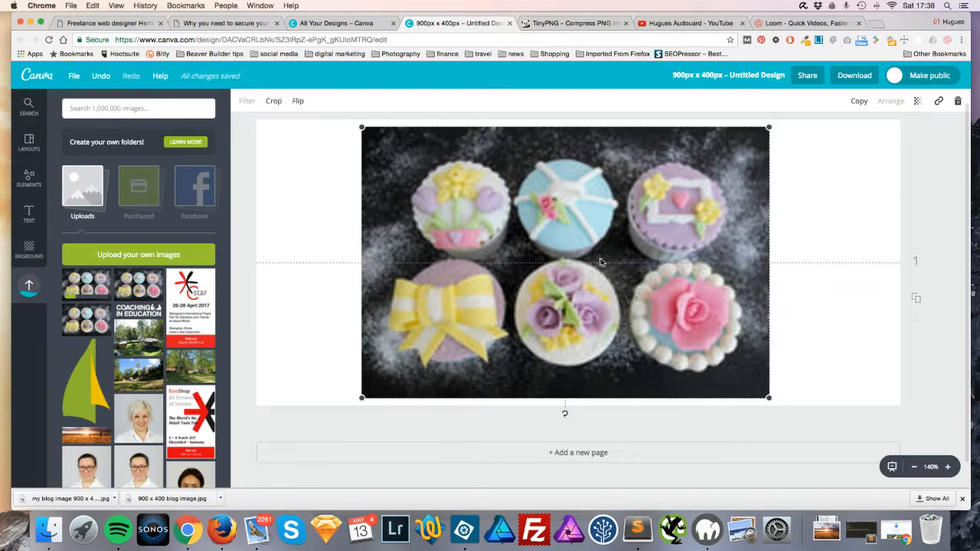
# Step: Reposition and stretch the cupcakes photo to cover the whole 900 × 400 canvas
pyautogui.moveTo(600, 262); pyautogui.dragTo(553, 260)
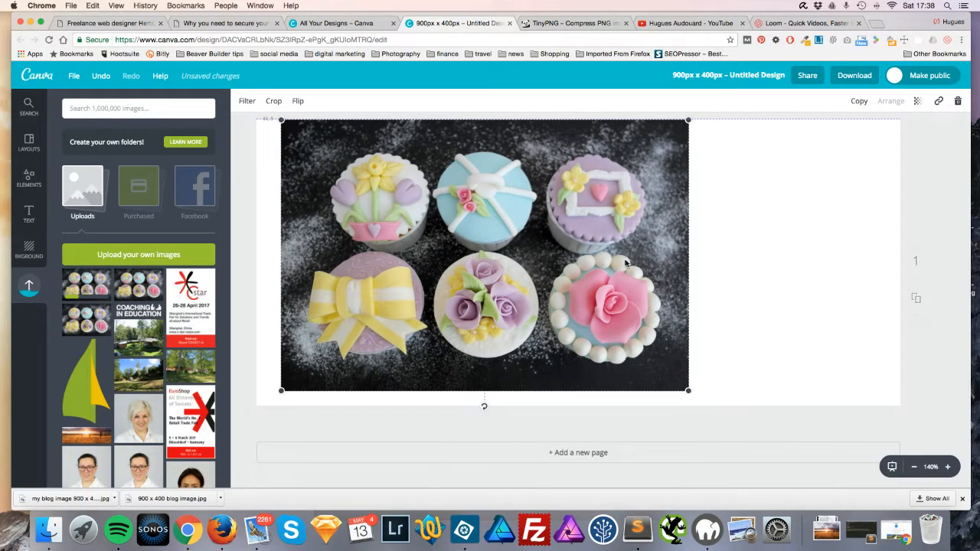
pyautogui.moveTo(688, 390); pyautogui.dragTo(663, 390)
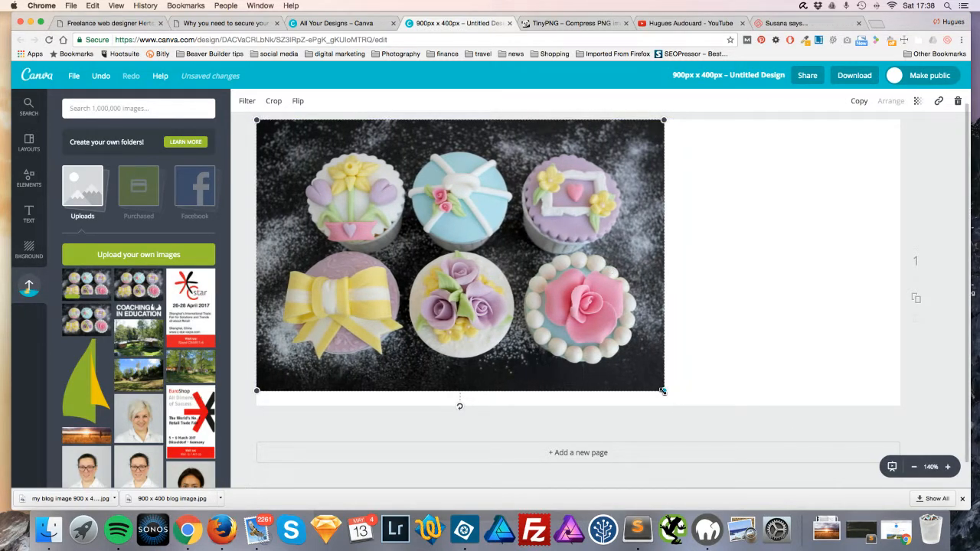
pyautogui.moveTo(663, 391); pyautogui.dragTo(720, 427)
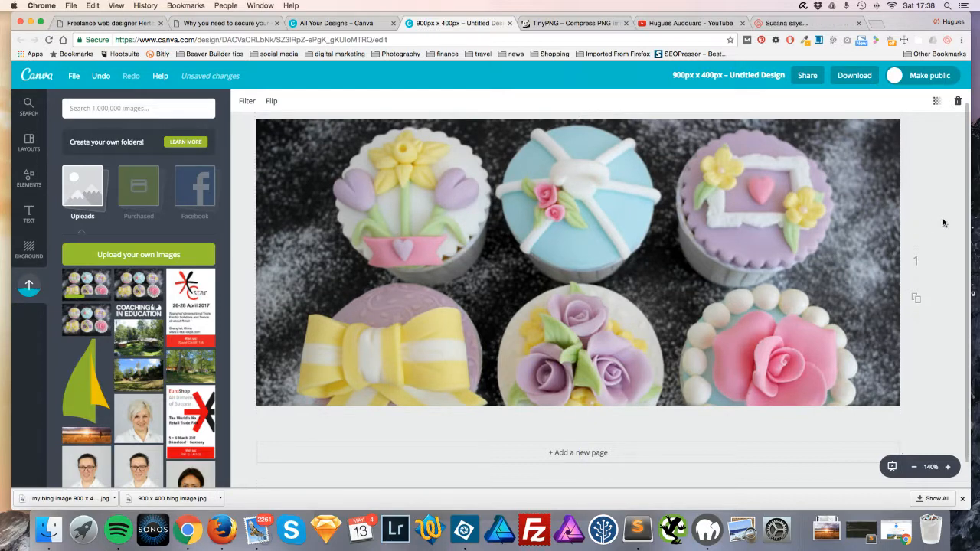
pyautogui.moveTo(587, 318)
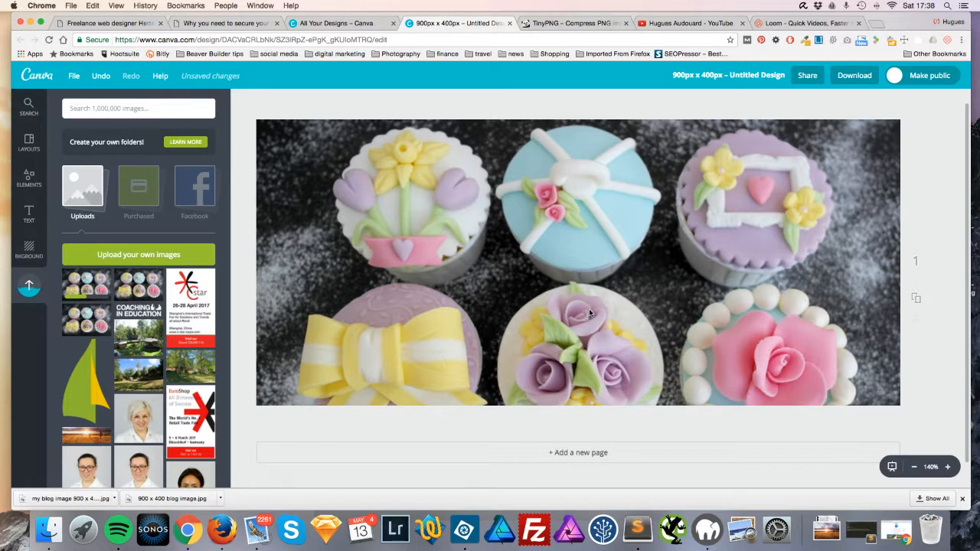
pyautogui.moveTo(563, 329)
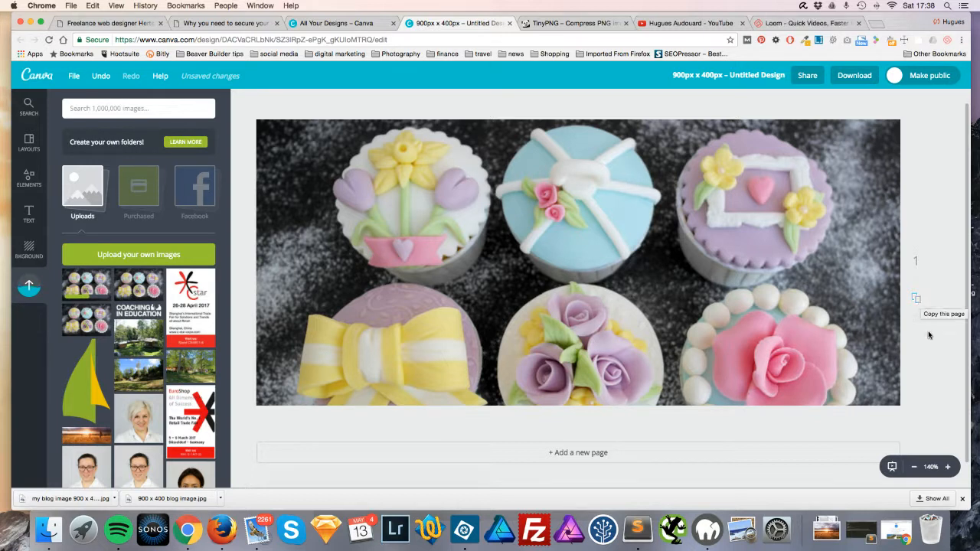
pyautogui.moveTo(917, 288)
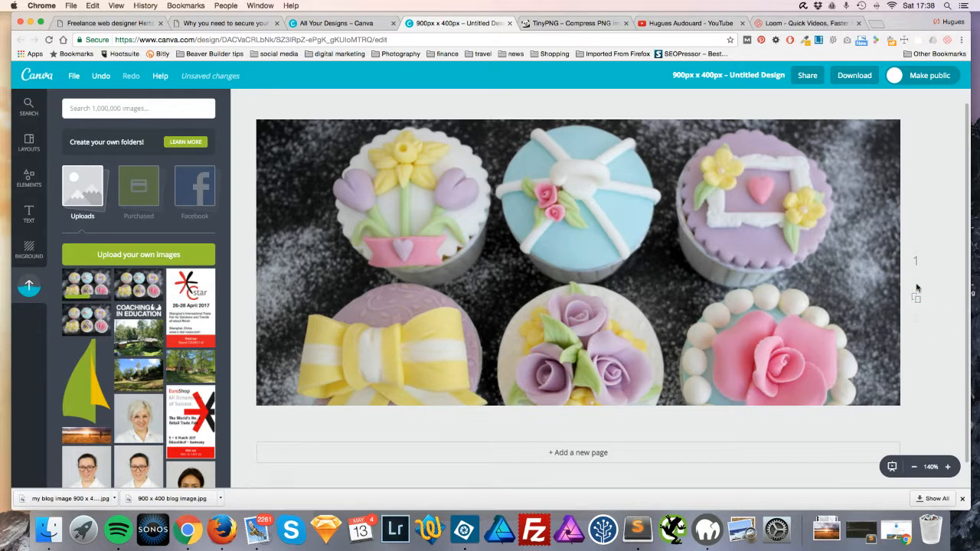
pyautogui.scroll(-3)
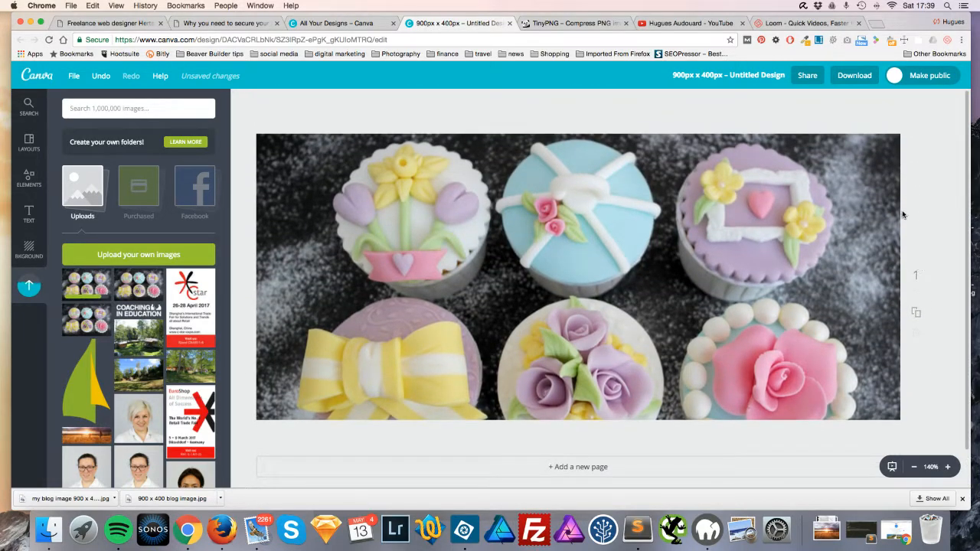
# Step: Rename the design 'my blog post image 900 x 400' and save it
pyautogui.click(728, 74)
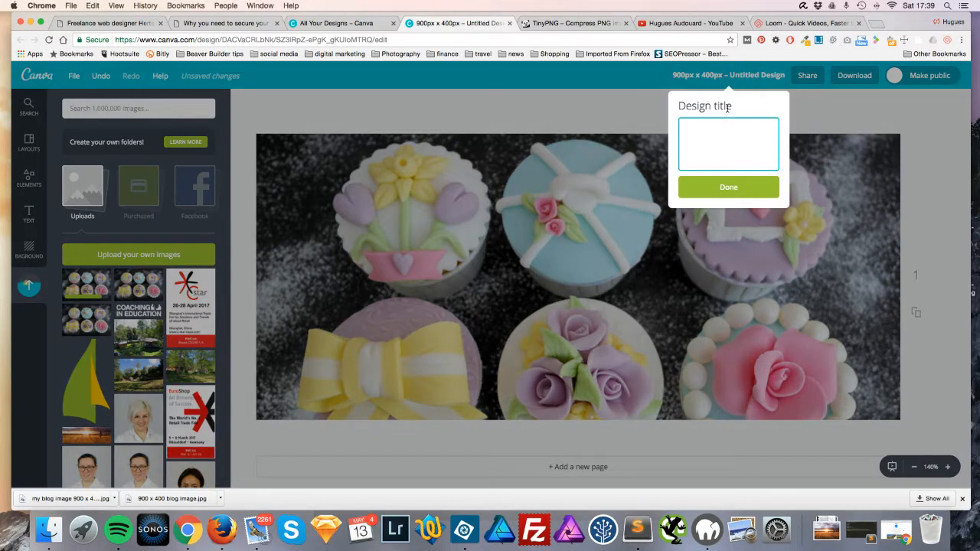
pyautogui.write('my blog post')
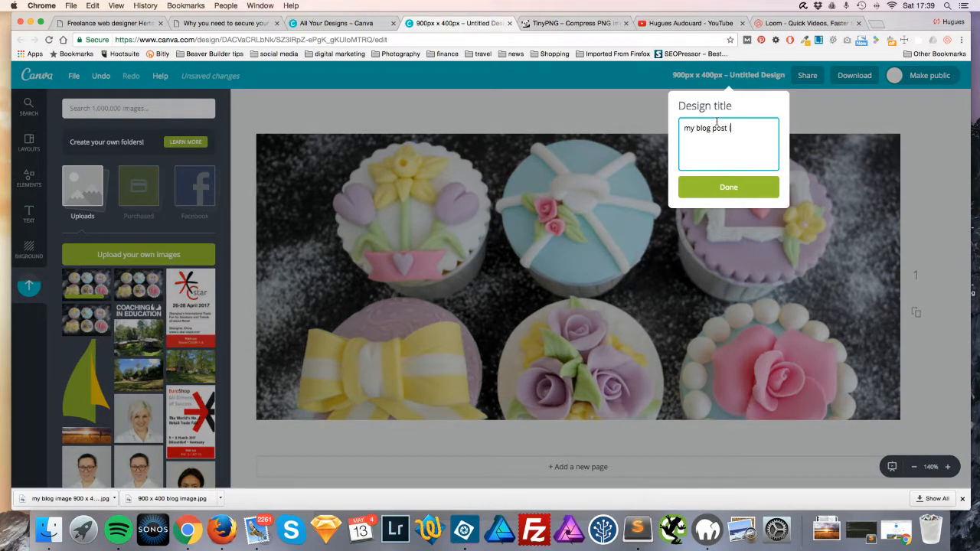
pyautogui.write('image 900 x 400')
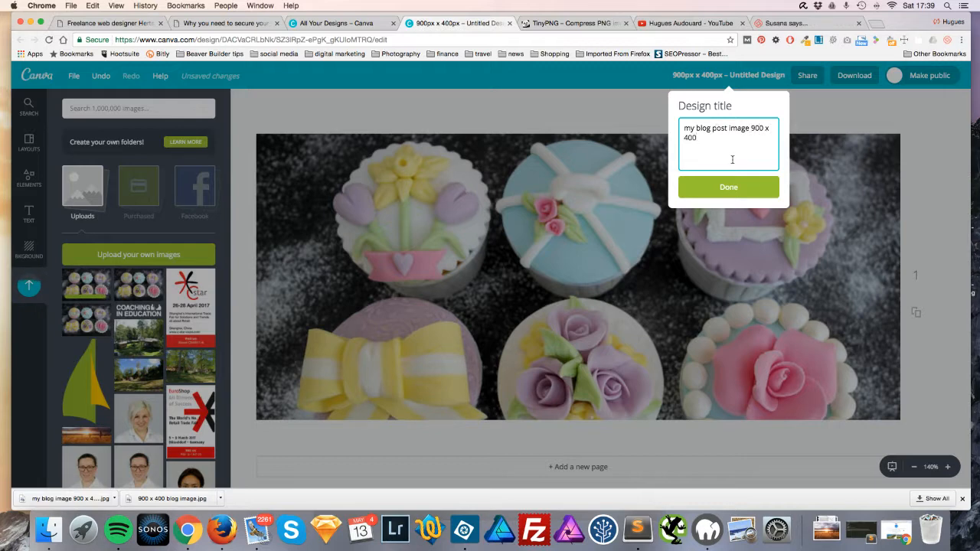
pyautogui.click(728, 186)
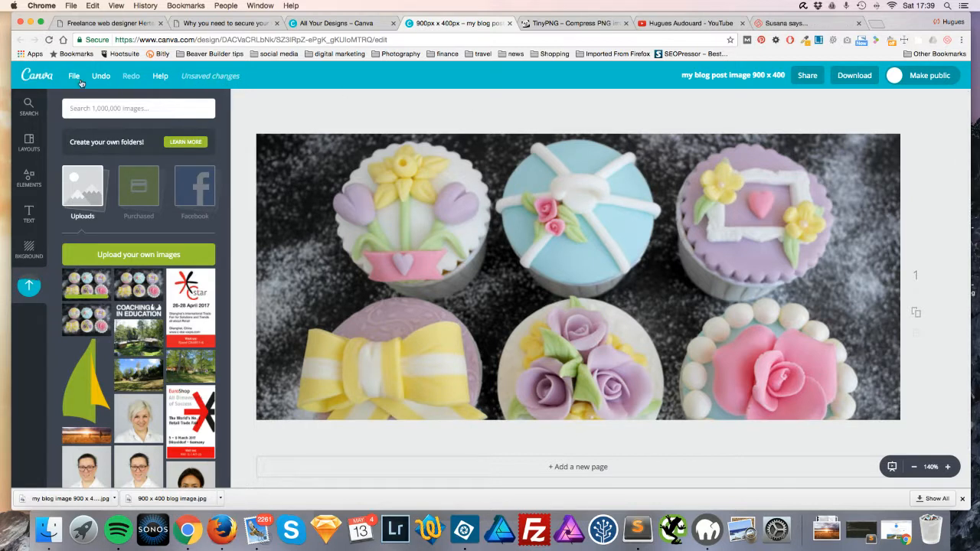
pyautogui.click(73, 75)
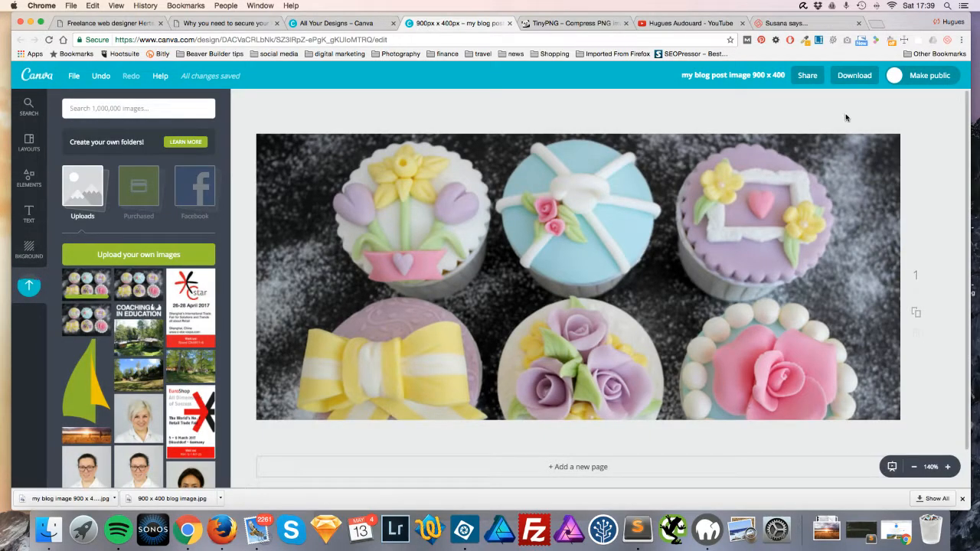
# Step: Download the design with JPG chosen as the file type
pyautogui.click(854, 75)
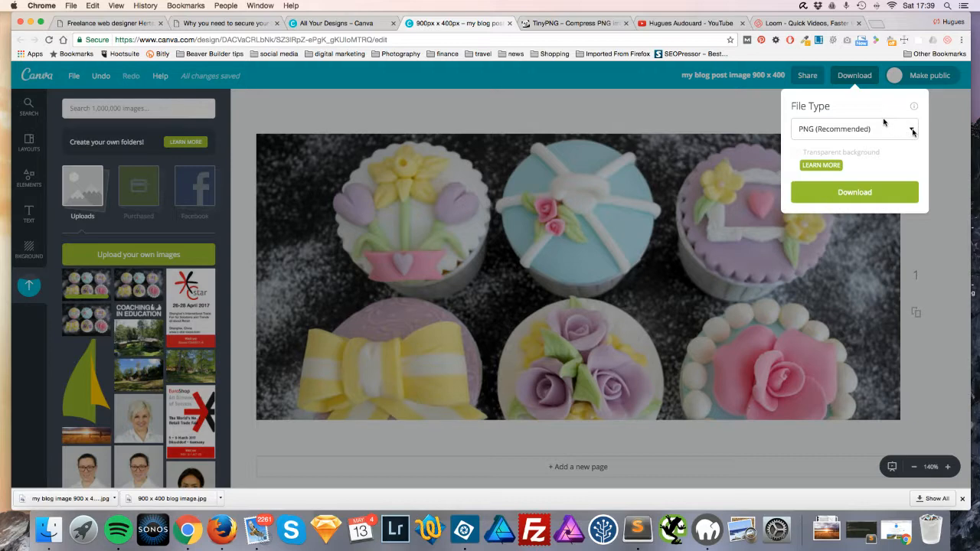
pyautogui.click(854, 128)
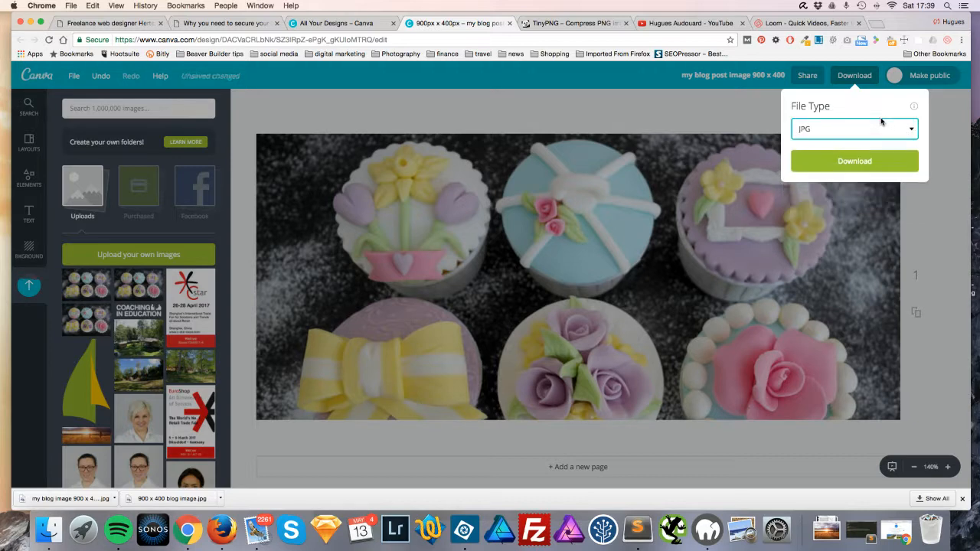
pyautogui.click(854, 161)
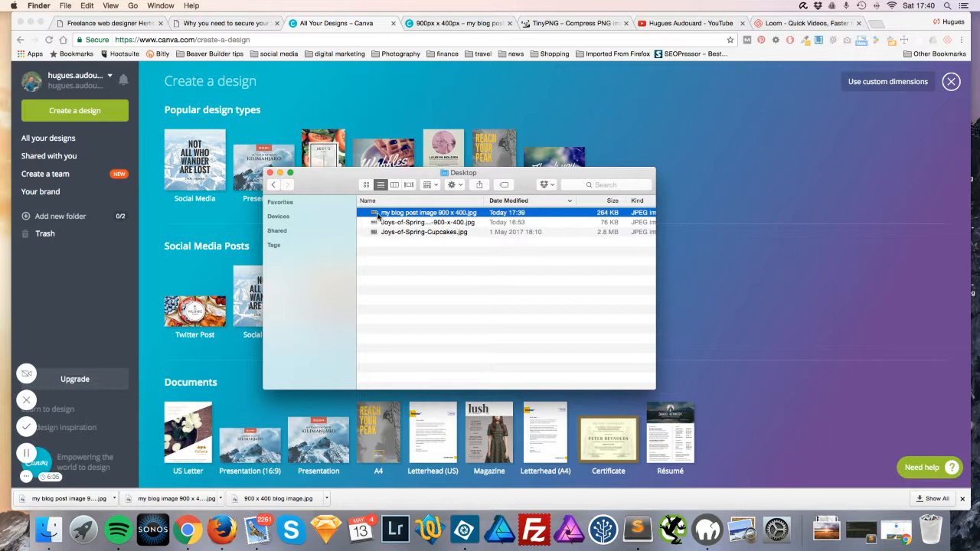
pyautogui.doubleClick(429, 212)
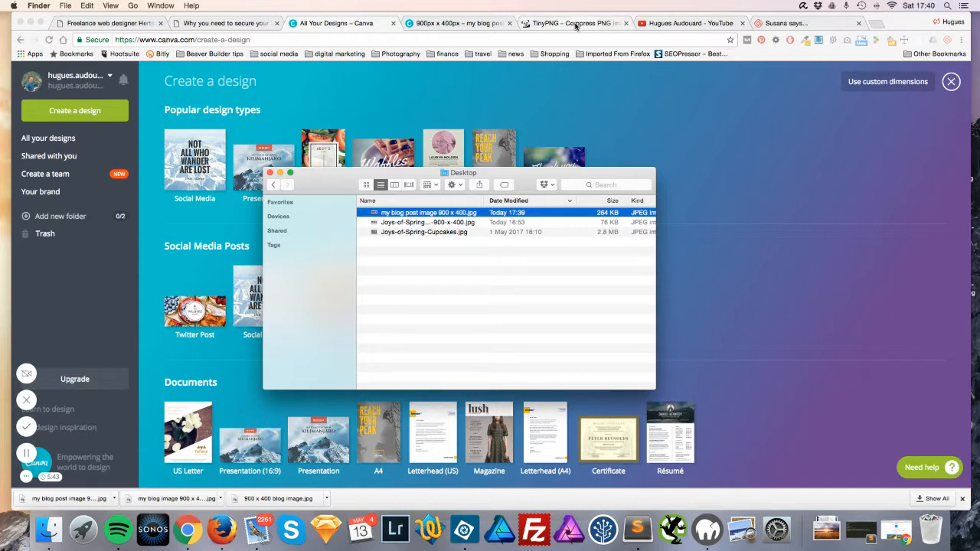
# Step: Compress the blog image in TinyPNG to 48.0 KB and download the result
pyautogui.click(574, 23)
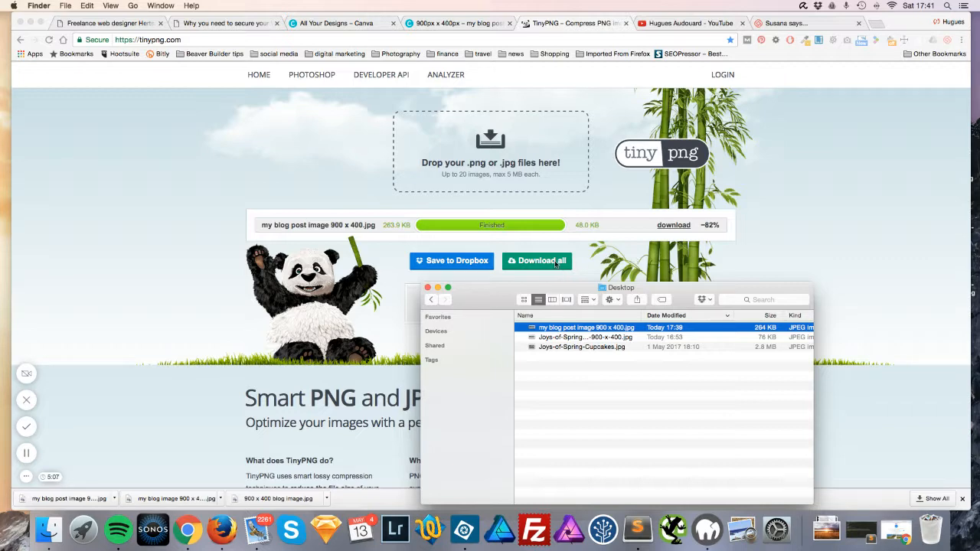
pyautogui.click(537, 260)
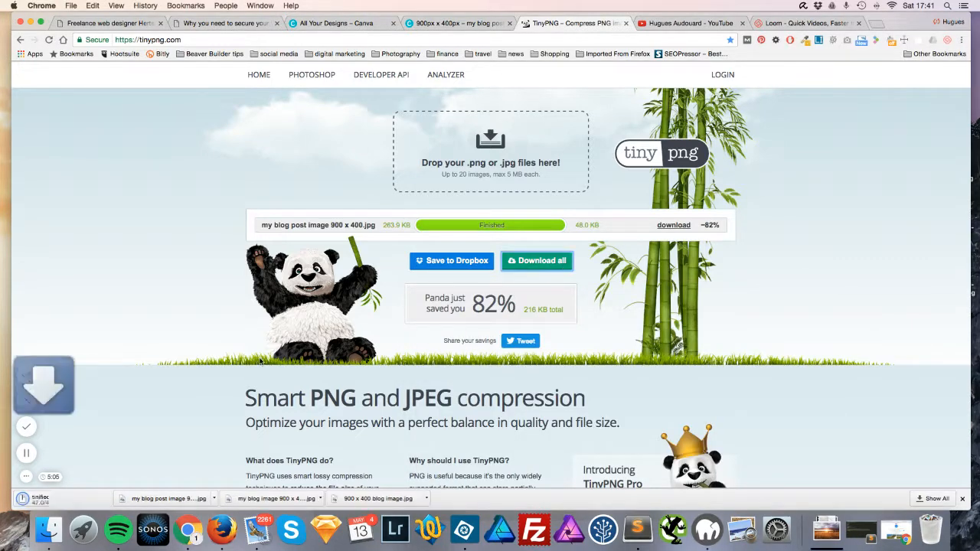